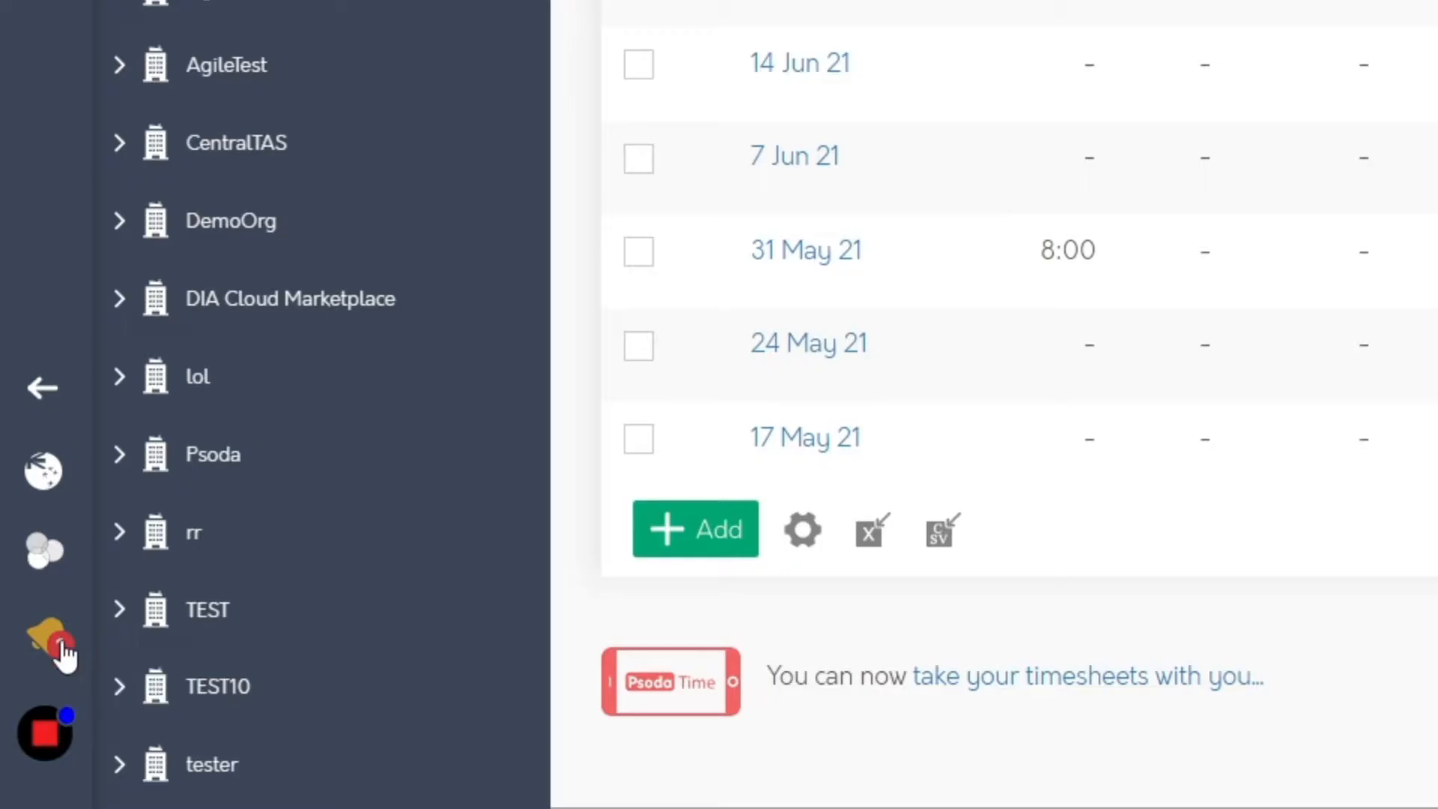
Go to the project's Schedule tab, shown in Table view with the Gantt switch off.
{"action": "left_click", "coordinate": [42, 644]}
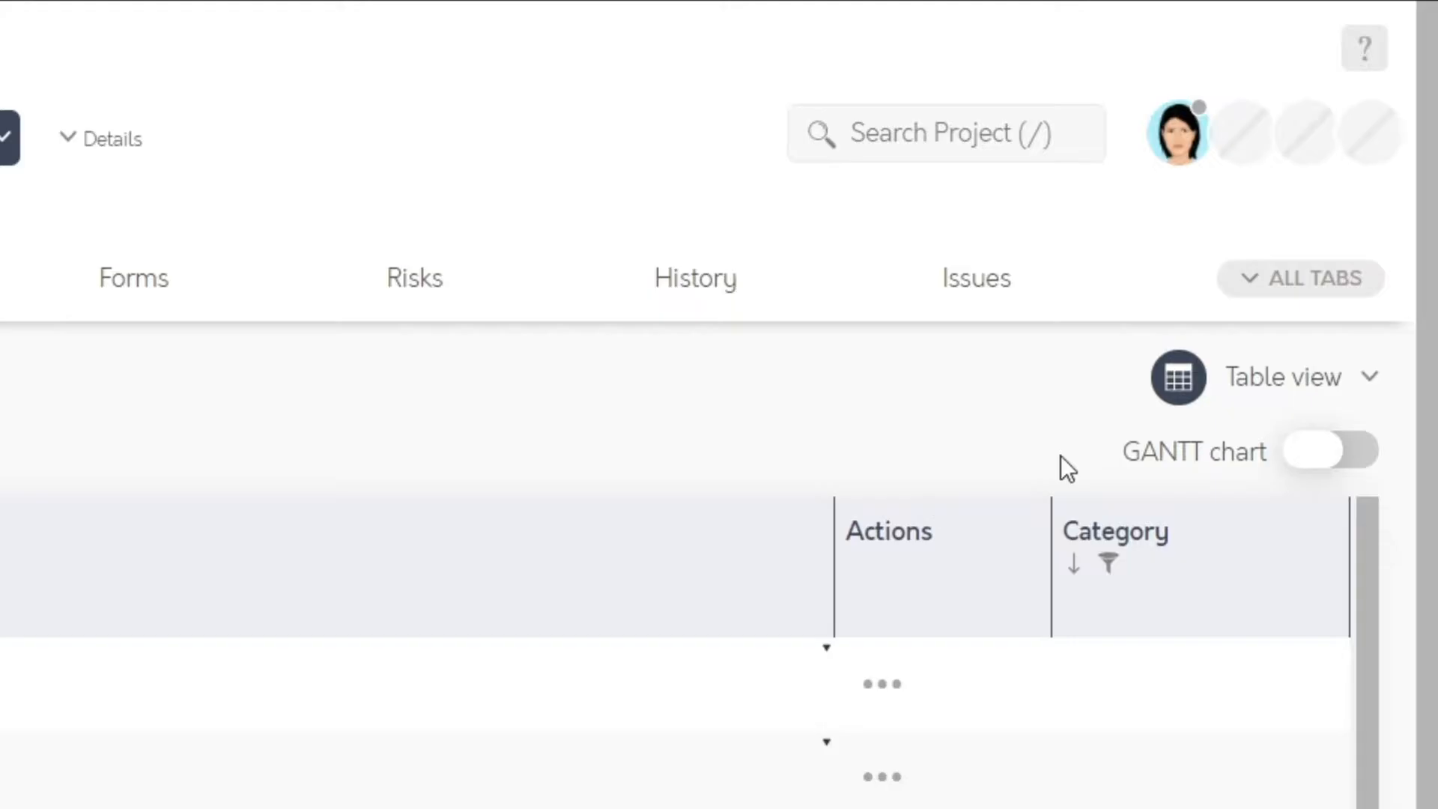
Switch on the Gantt chart to show task bars across July to September 2021.
{"action": "left_click", "coordinate": [1326, 451]}
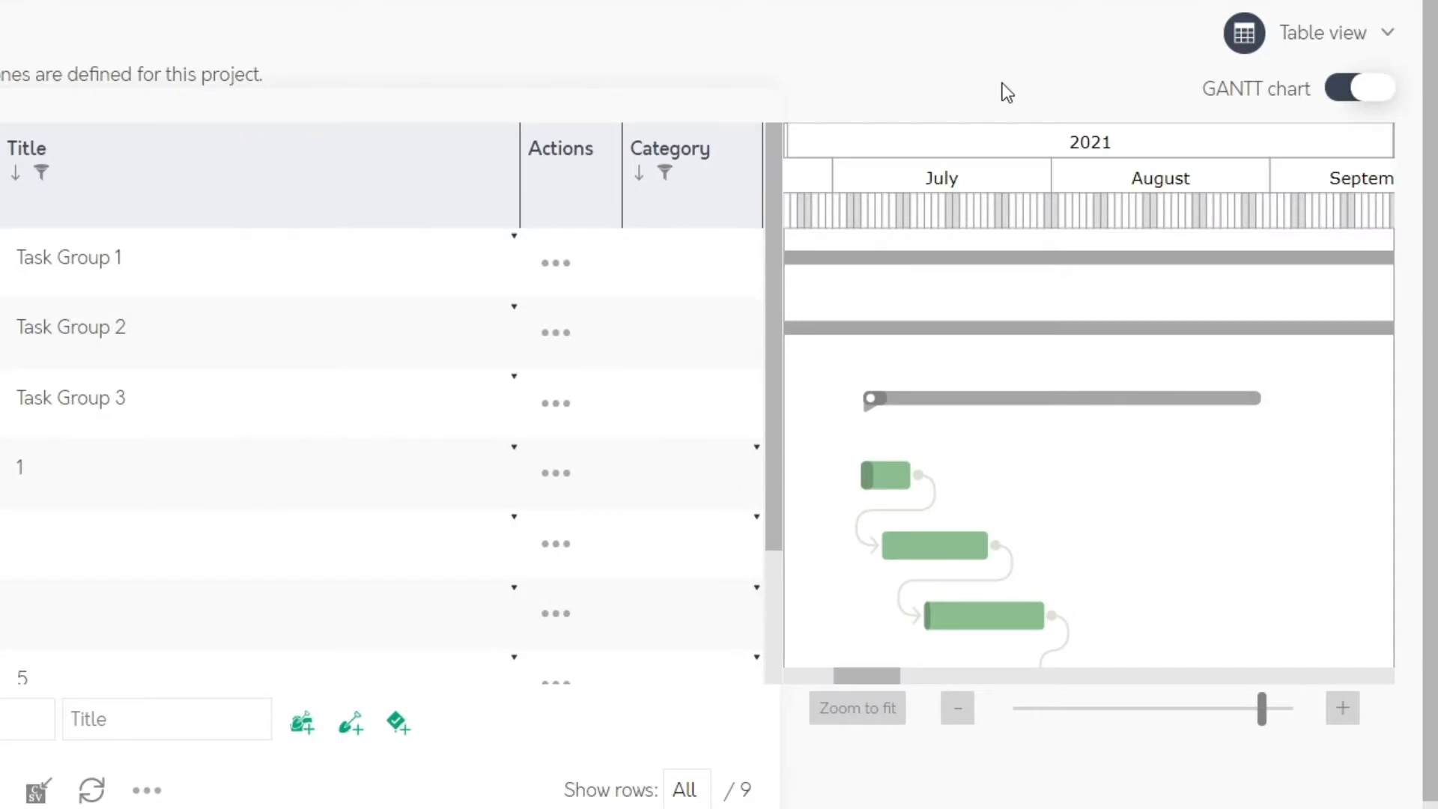
{"action": "scroll", "scroll_direction": "down", "scroll_amount": 3}
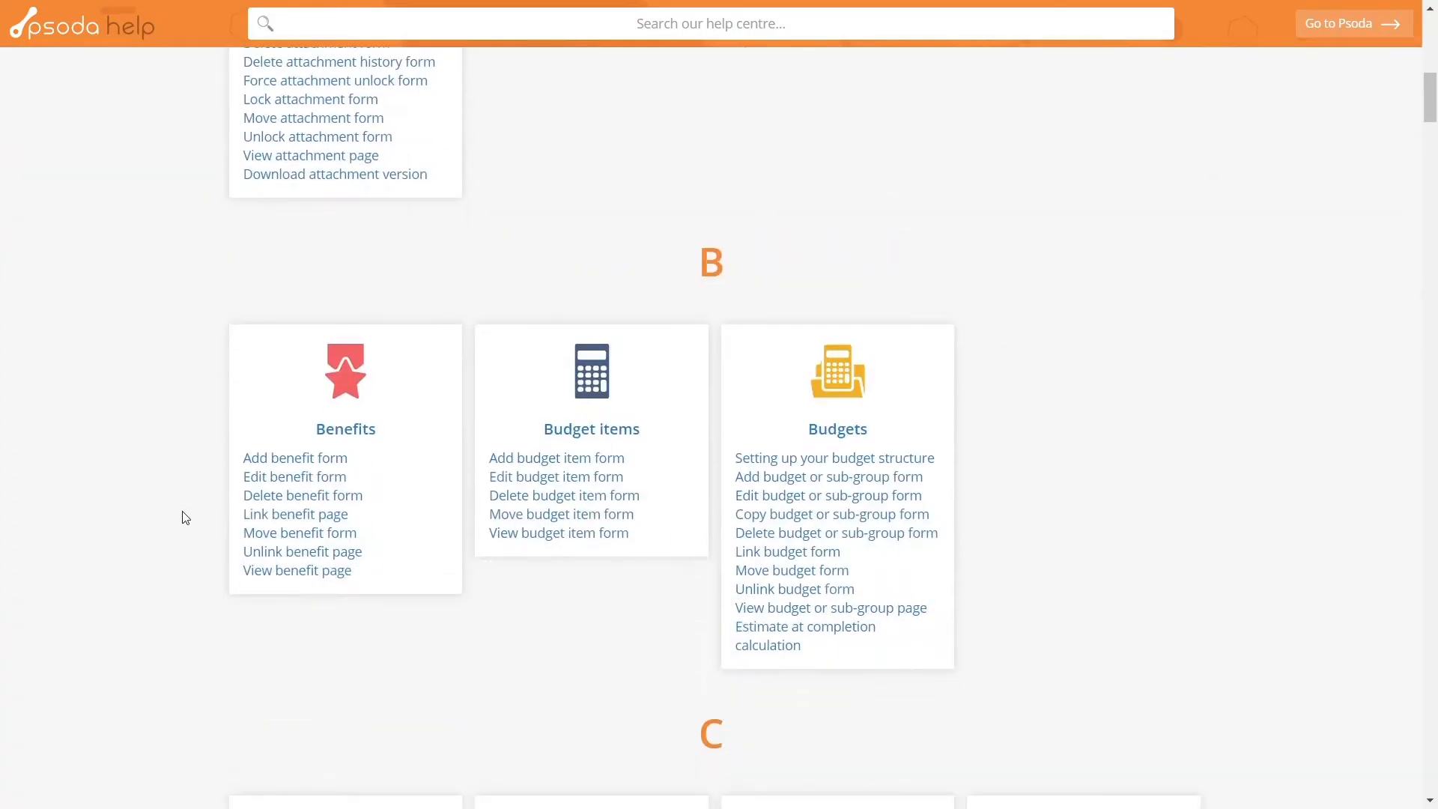
Browse the help centre topics, FAQ and Excel export article.
{"action": "scroll", "scroll_direction": "down", "scroll_amount": 3}
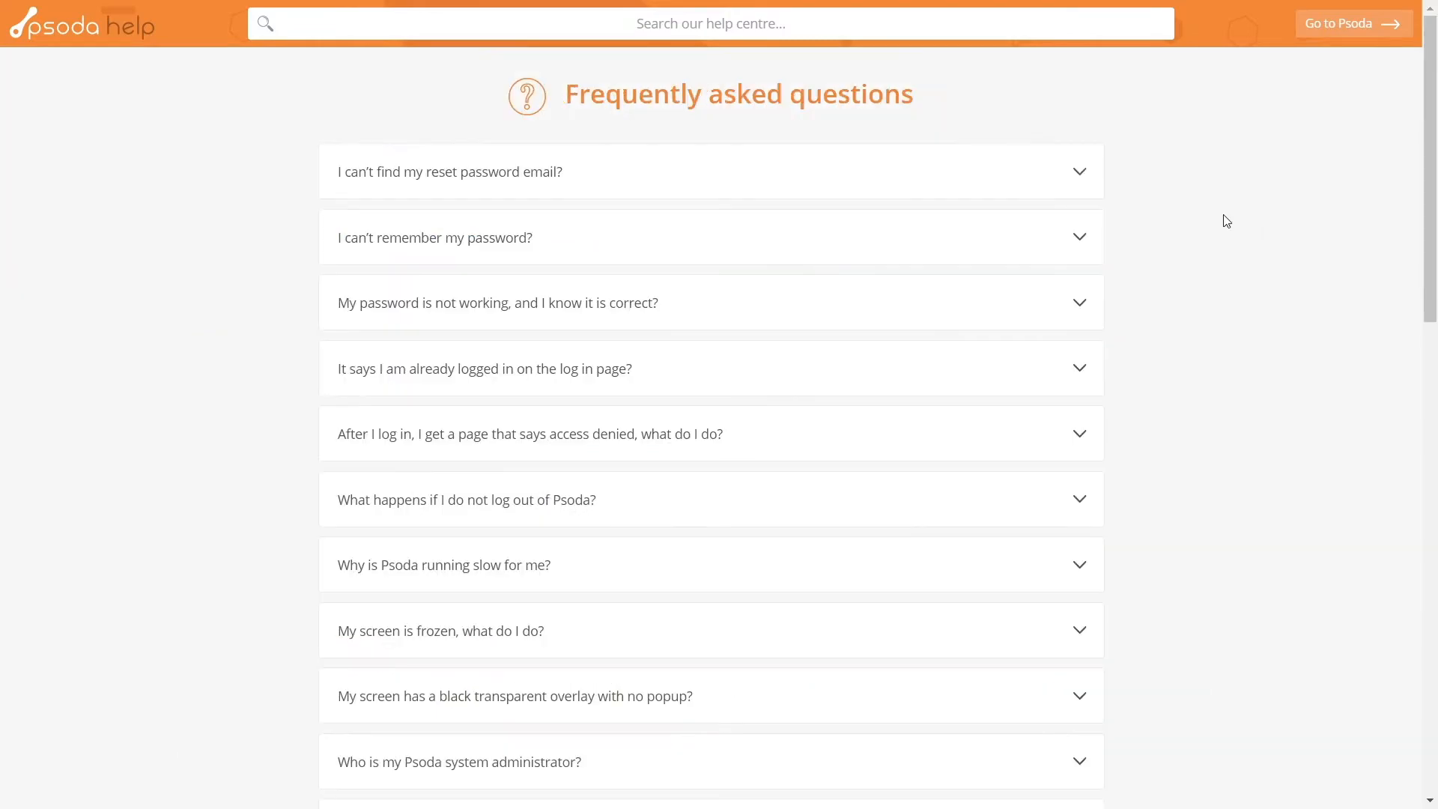
{"action": "scroll", "scroll_direction": "down", "scroll_amount": 3}
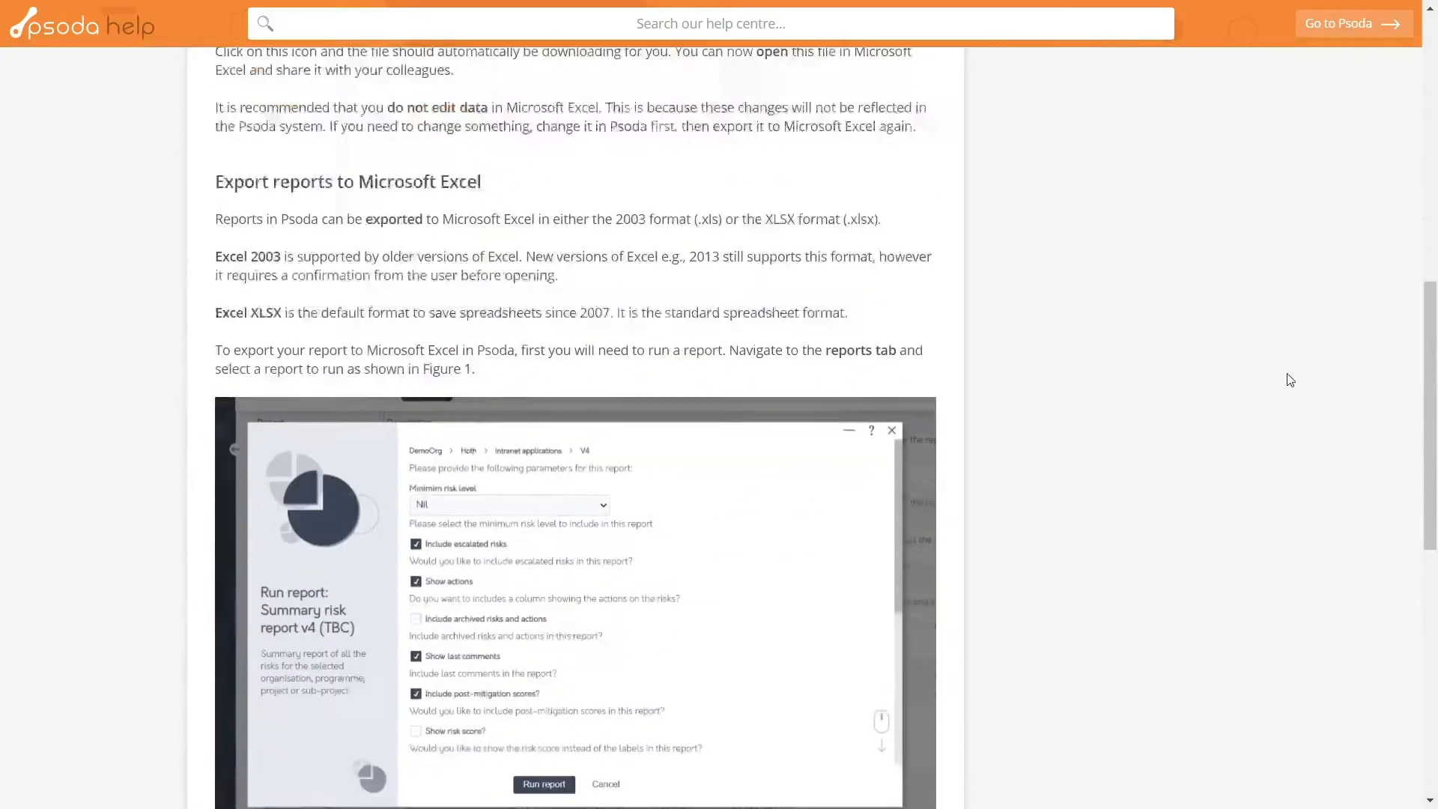
{"action": "scroll", "scroll_direction": "down", "scroll_amount": 3}
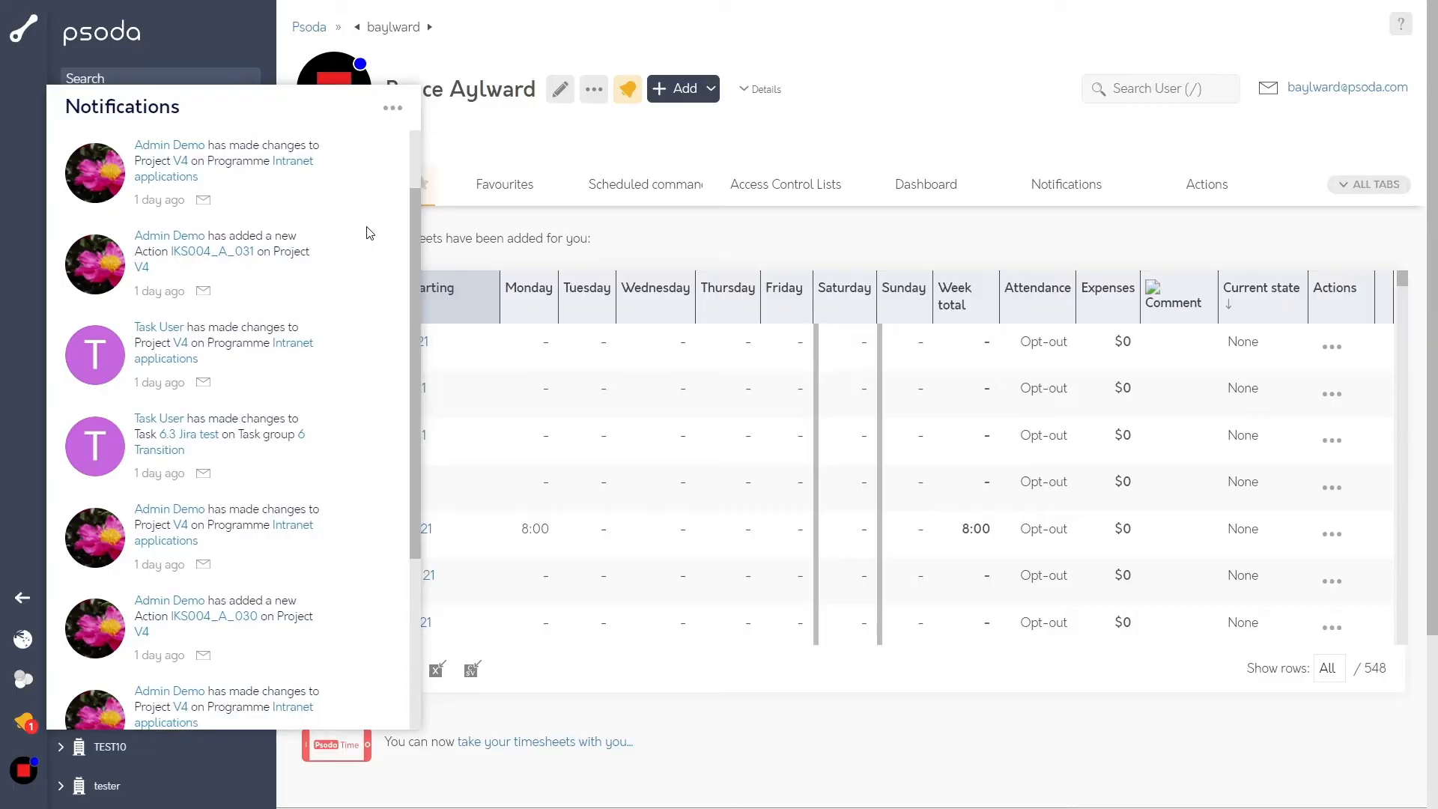
Show the notifications panel's extra options and go to the scheduled commands.
{"action": "left_click", "coordinate": [391, 107]}
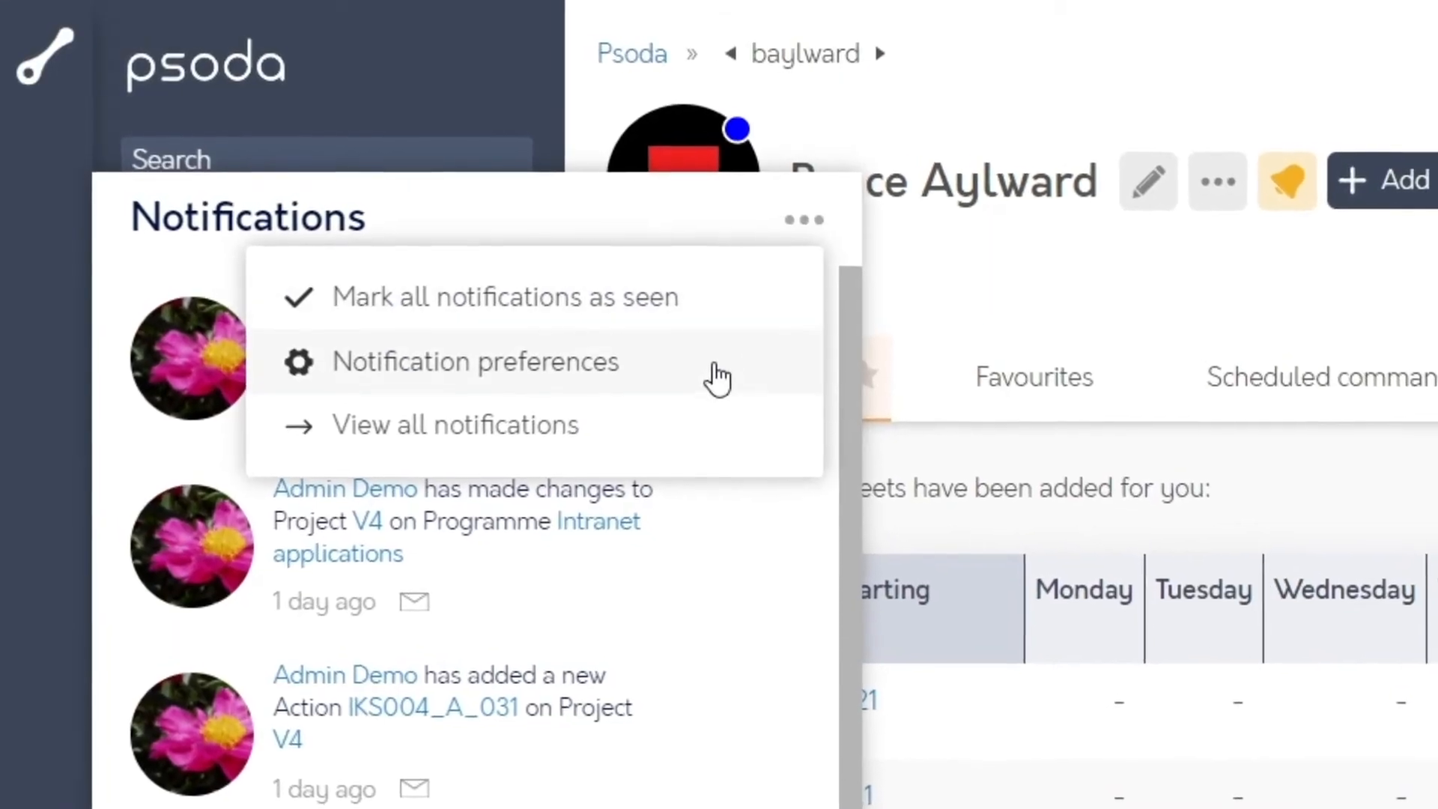
{"action": "left_click", "coordinate": [454, 424]}
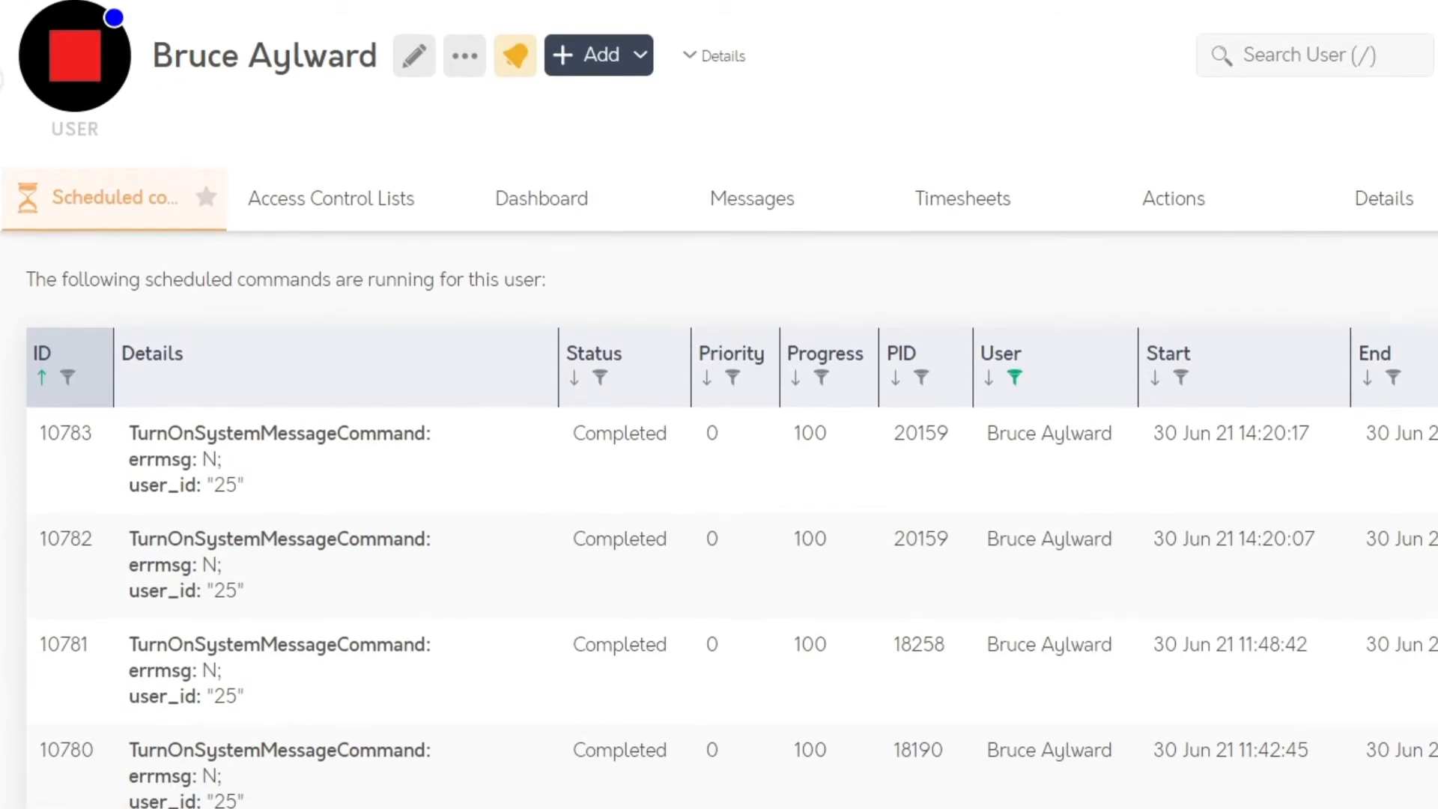
Scroll through the completed scheduled commands list on the user page.
{"action": "scroll", "scroll_direction": "down", "scroll_amount": 3}
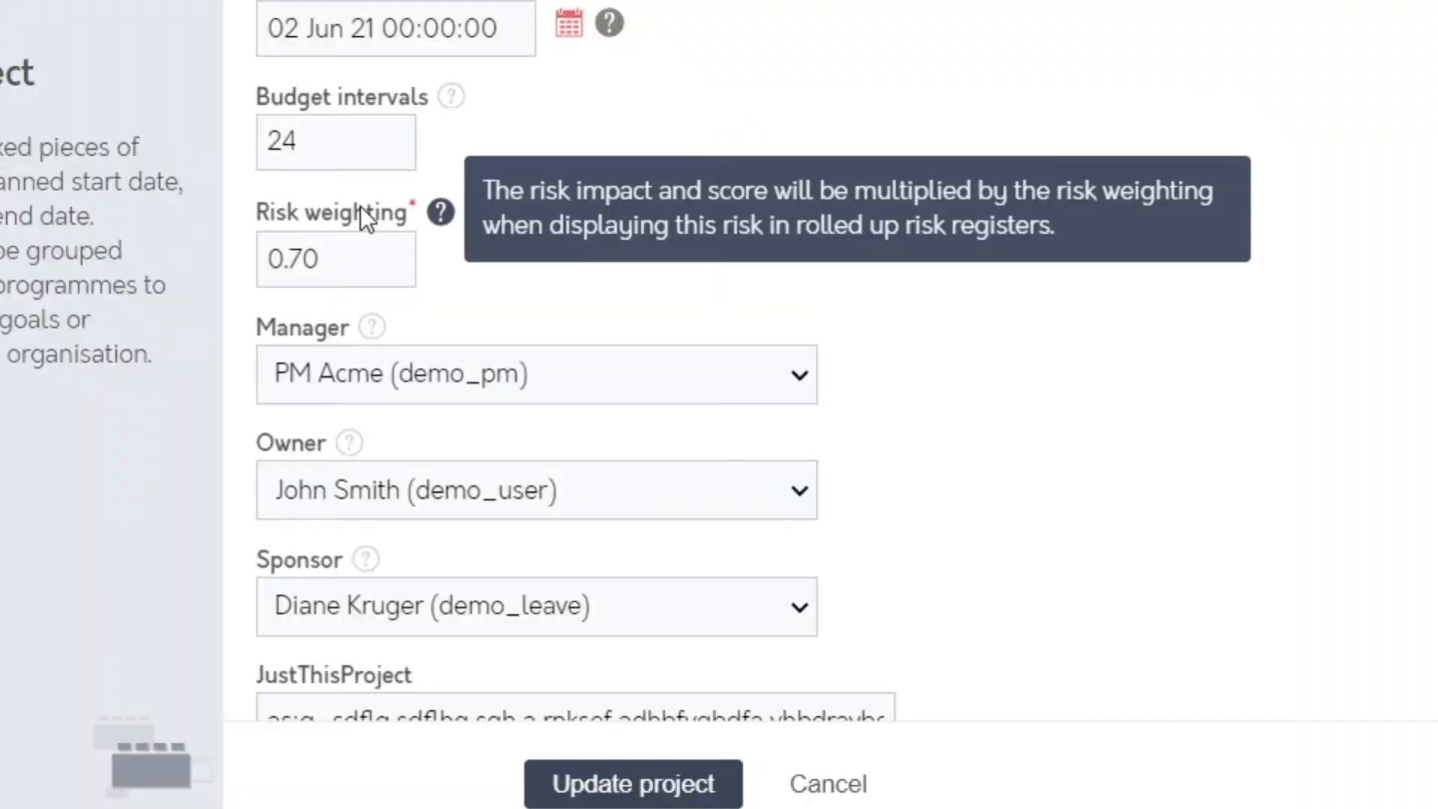
{"action": "mouse_move", "coordinate": [330, 398]}
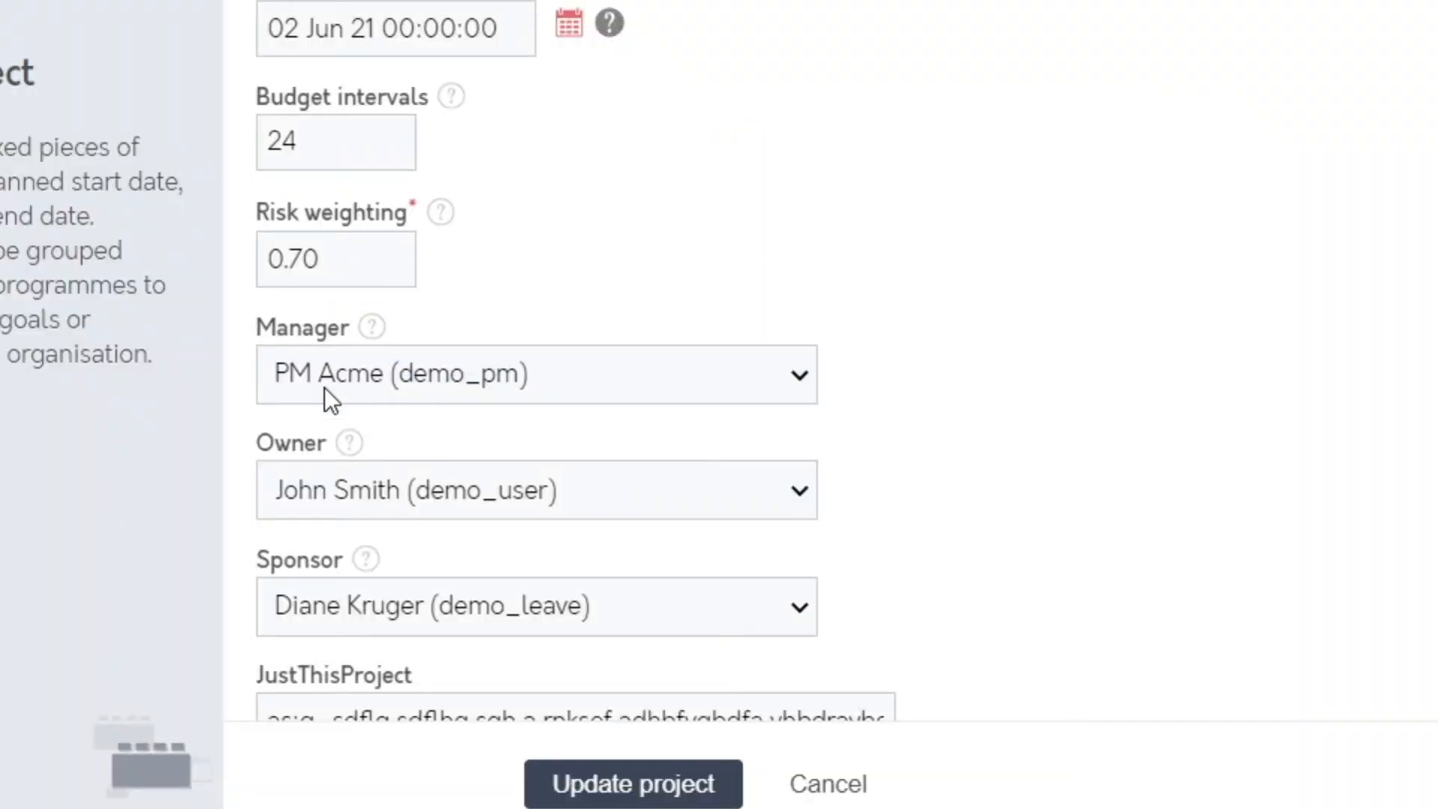
{"action": "mouse_move", "coordinate": [280, 554]}
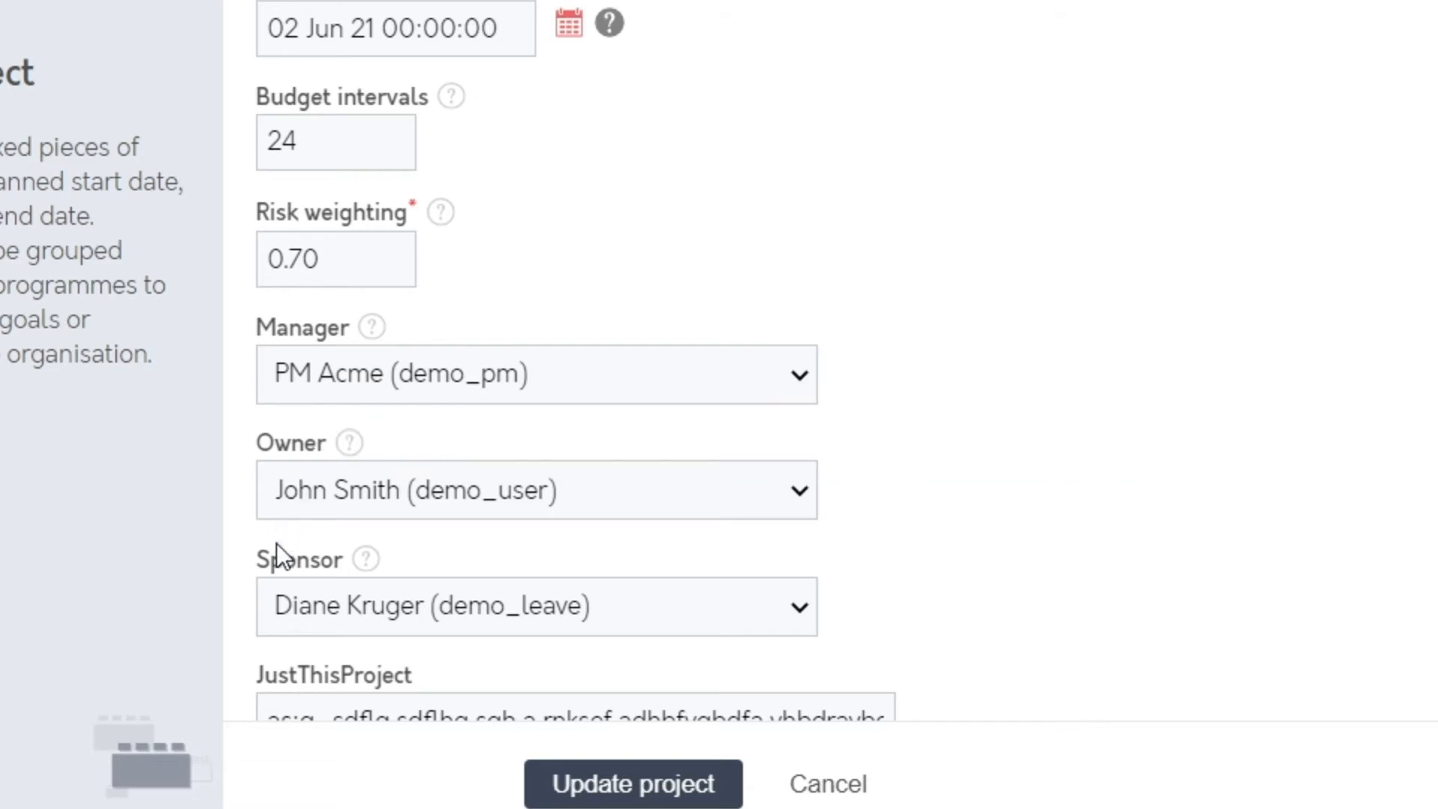
{"action": "mouse_move", "coordinate": [366, 558]}
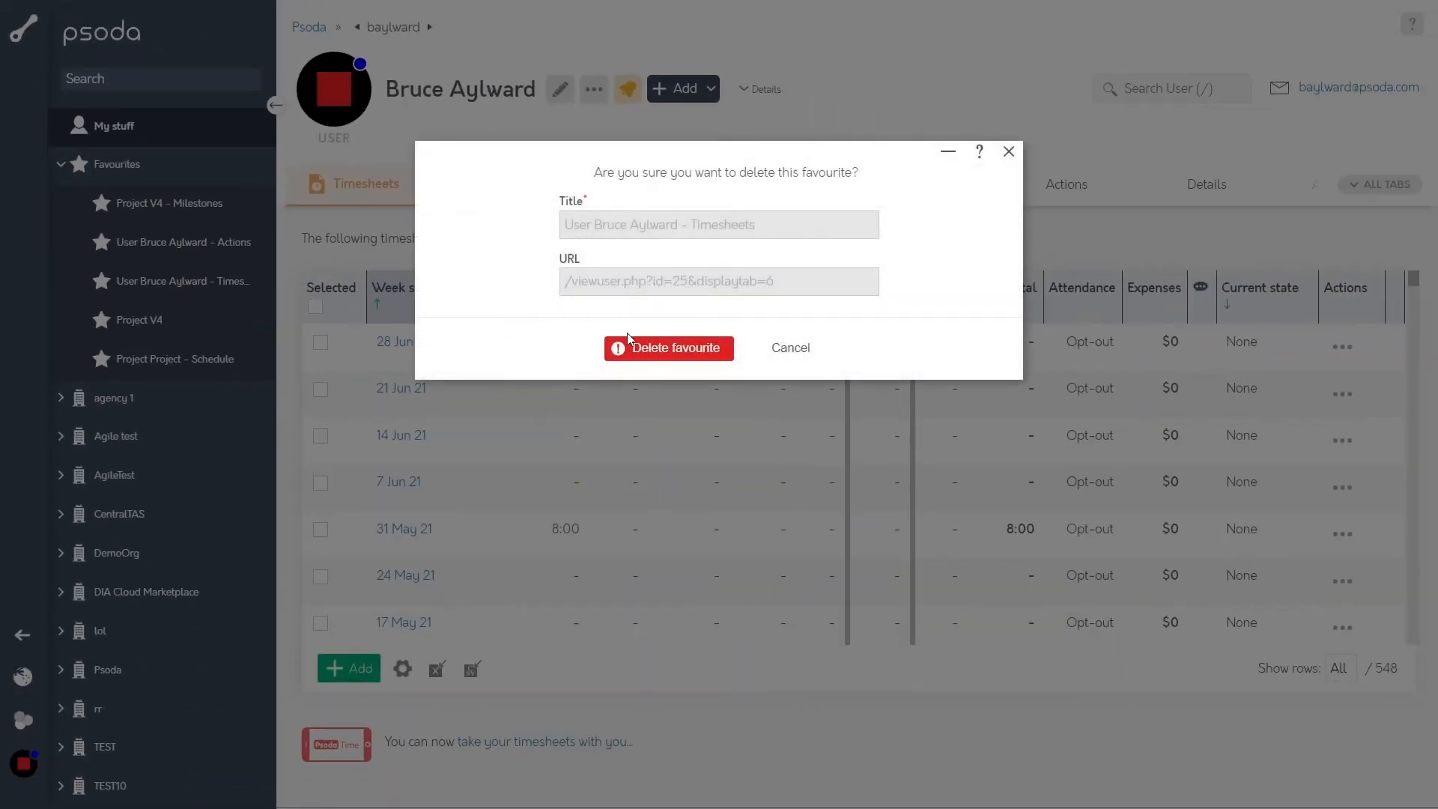
Confirm deleting the Timesheets favourite, leaving four favourites, and return to the help centre.
{"action": "left_click", "coordinate": [668, 347]}
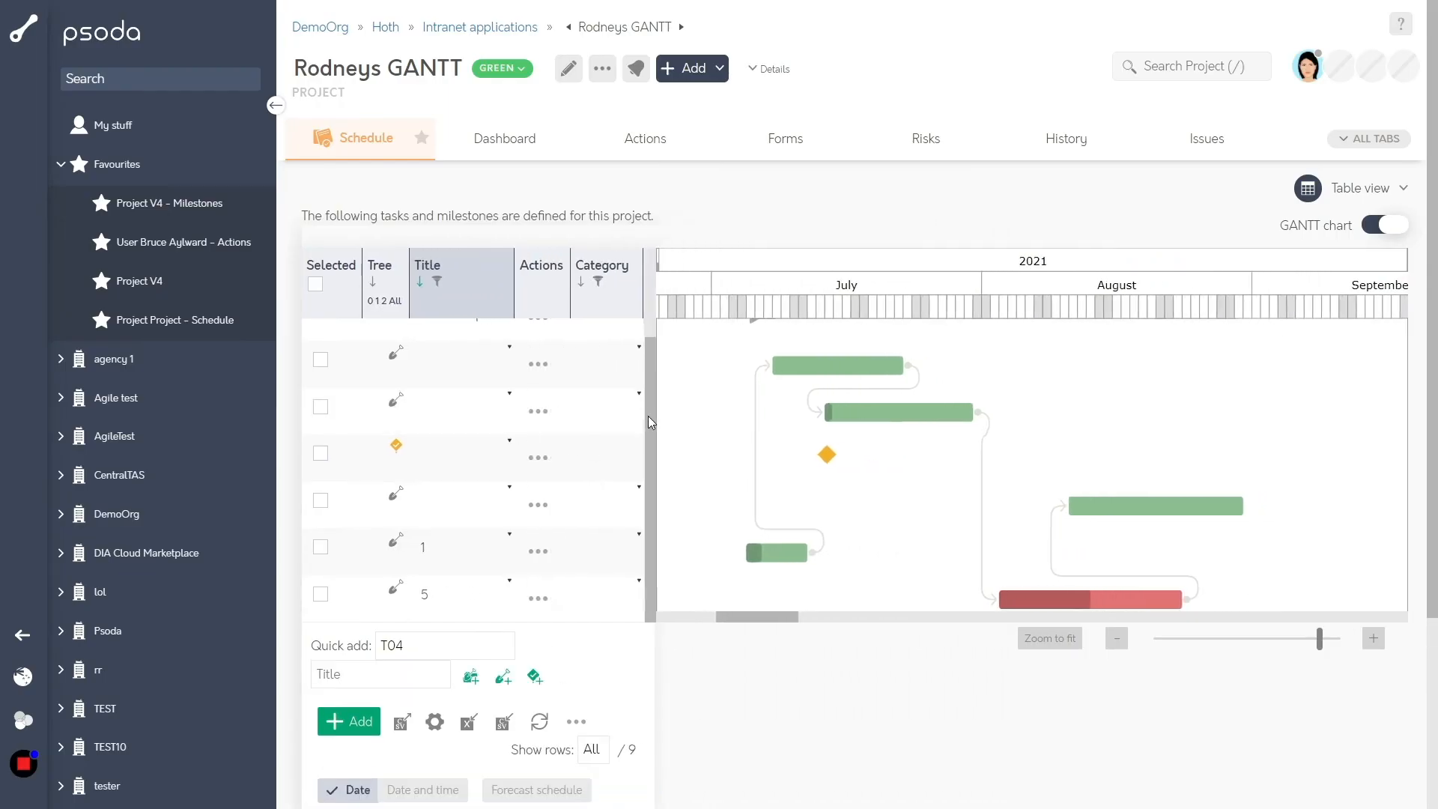
{"action": "left_click", "coordinate": [1399, 24]}
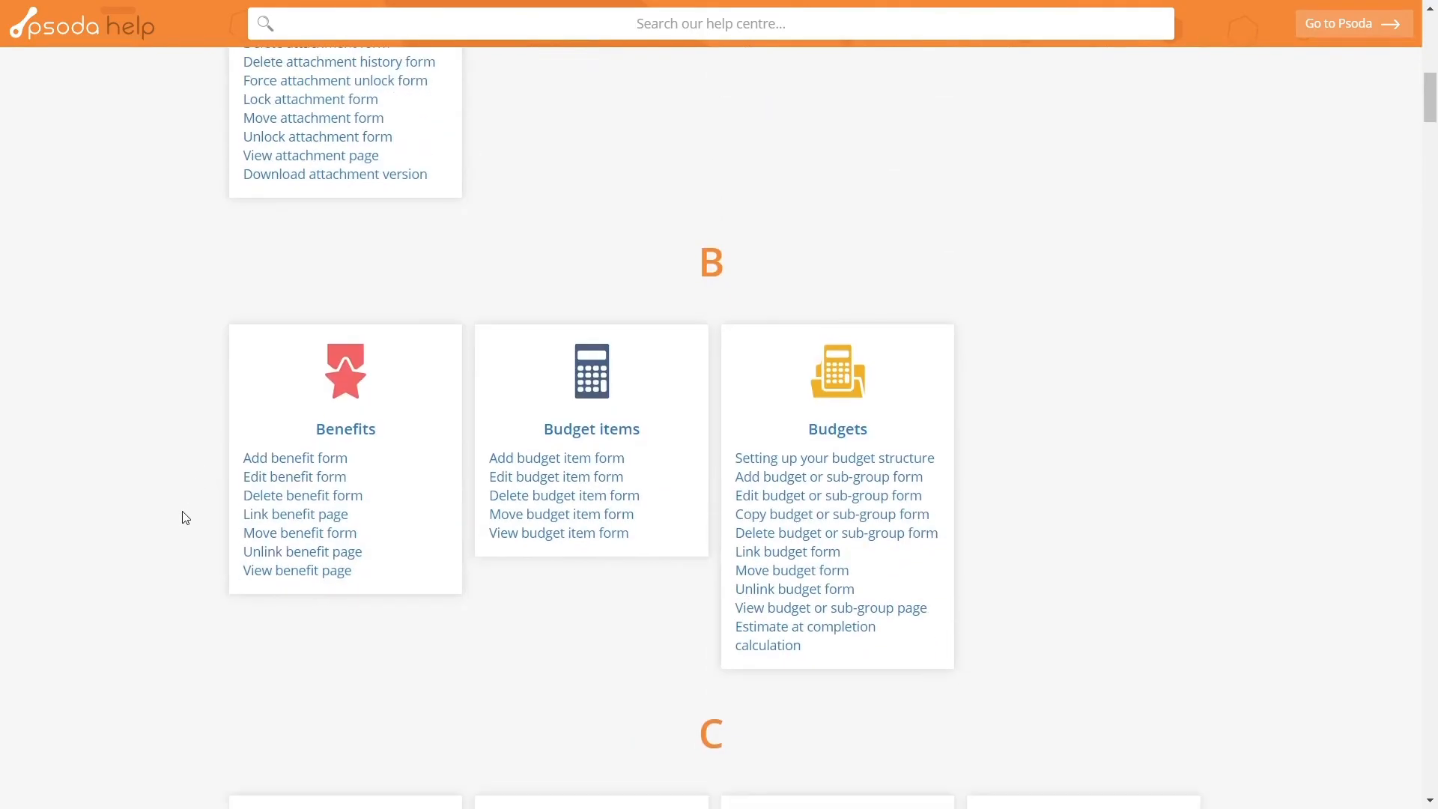